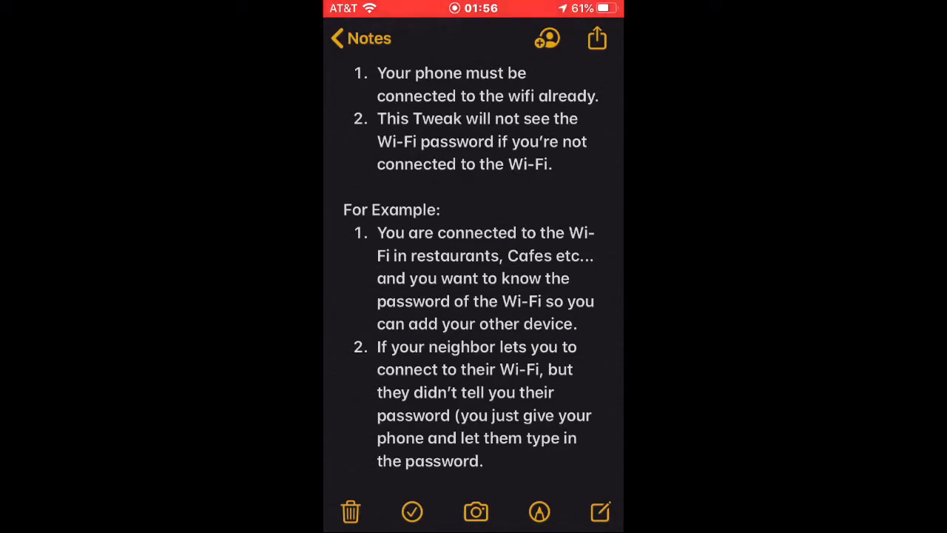
- Read the note's Wi‑Fi password requirements, then view Cydia's package sources
{"action": "scroll", "scroll_direction": "down", "scroll_amount": 3}
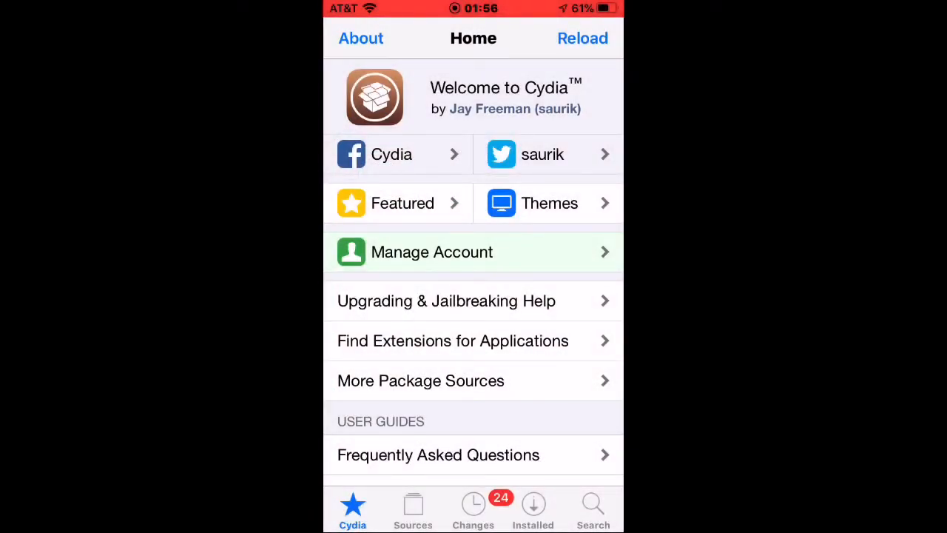
{"action": "left_click", "coordinate": [413, 507]}
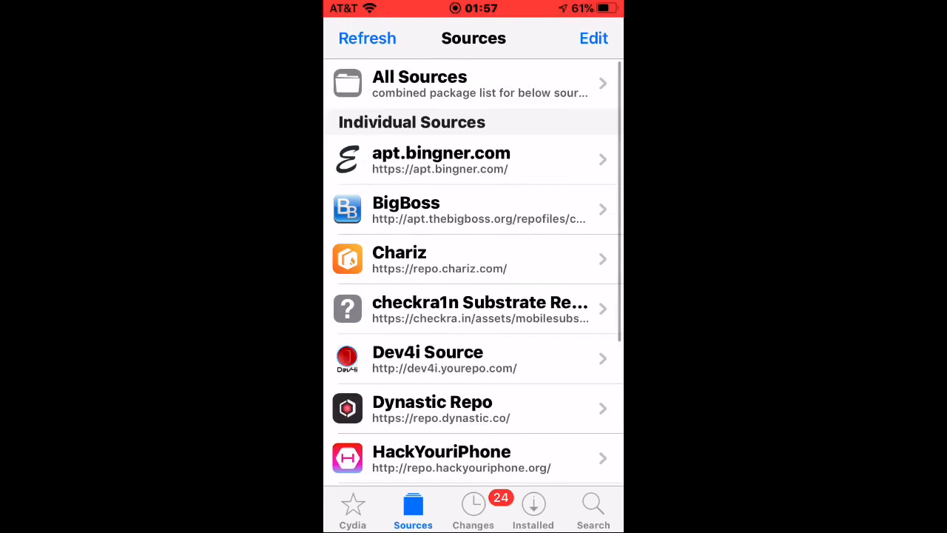
- Search Cydia for "Wifi pass" and open the installed Wifi Passwords List result
{"action": "left_click", "coordinate": [593, 507]}
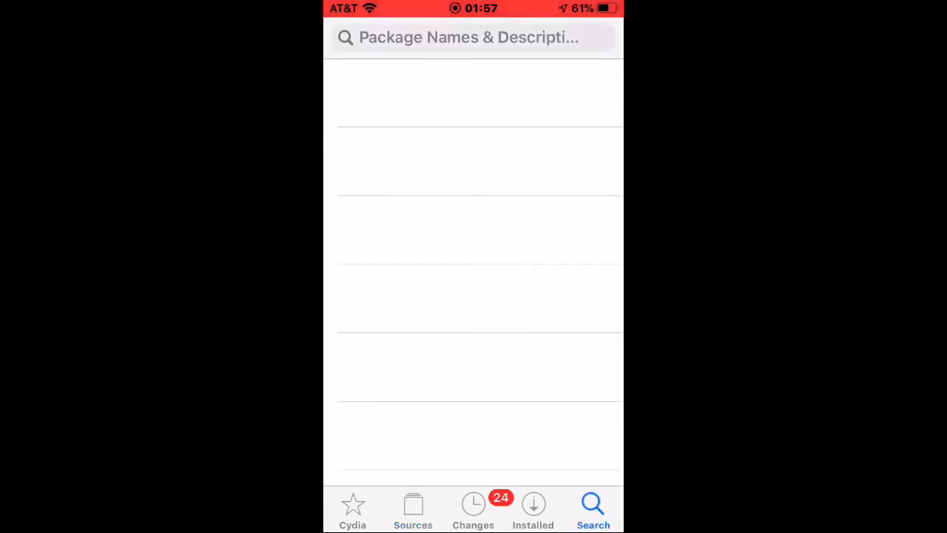
{"action": "type", "text": "Q"}
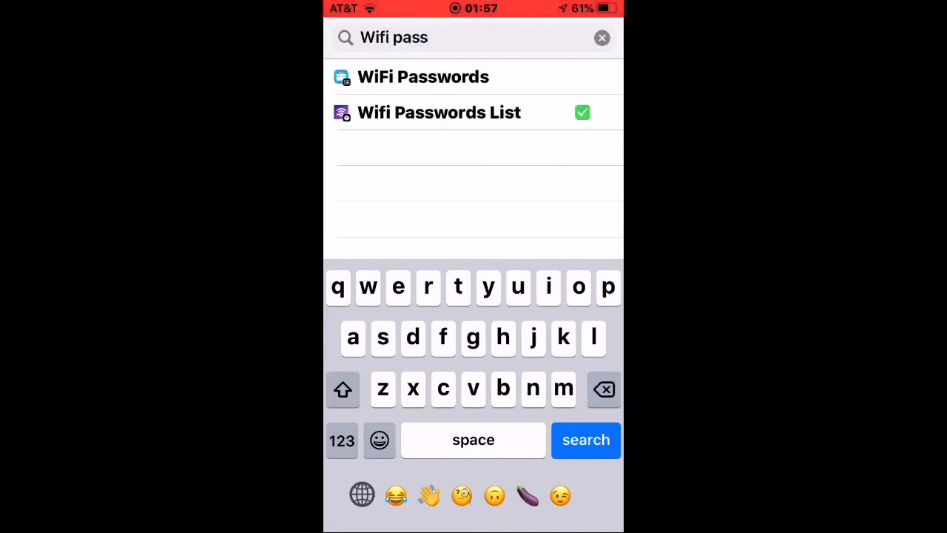
{"action": "left_click", "coordinate": [439, 112]}
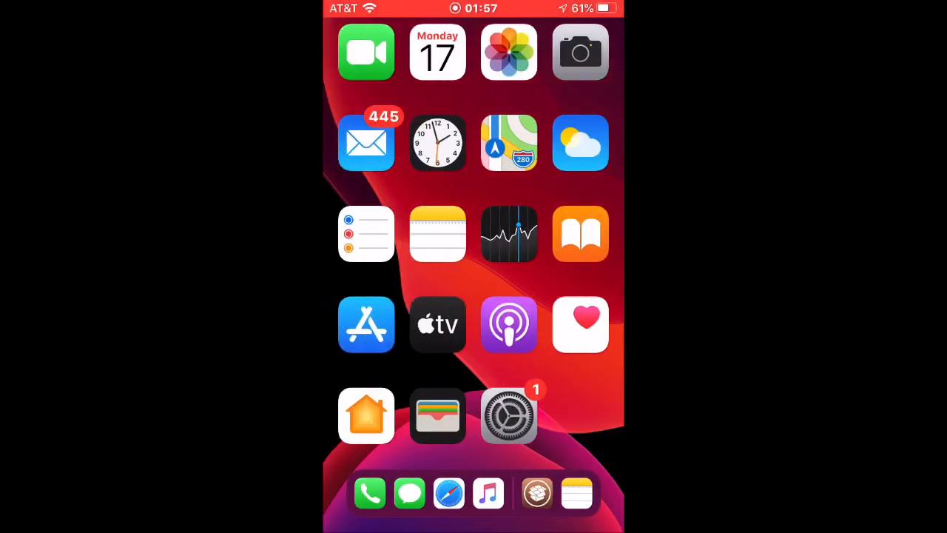
- Launch Wifi Passwords List to view 17 saved networks with passwords, then return home
{"action": "left_click", "coordinate": [509, 416]}
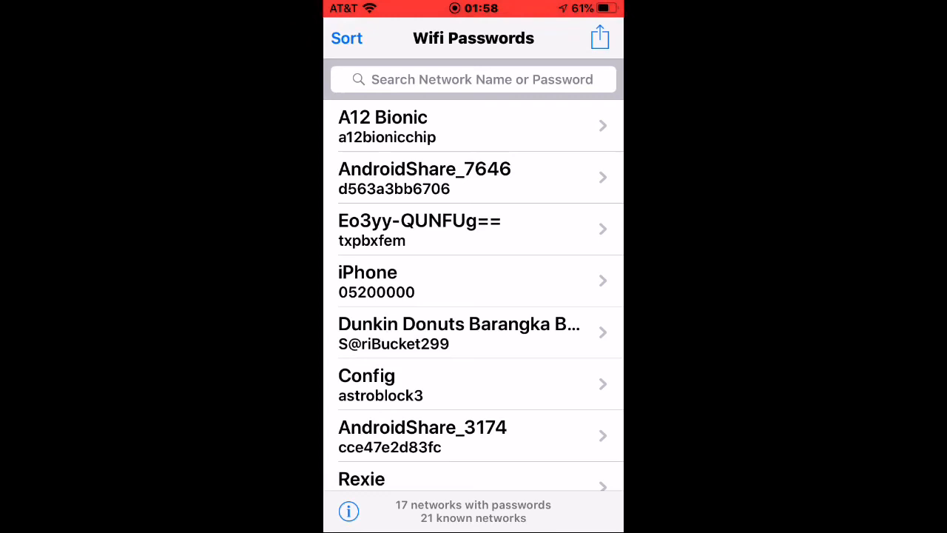
{"action": "key", "text": "home"}
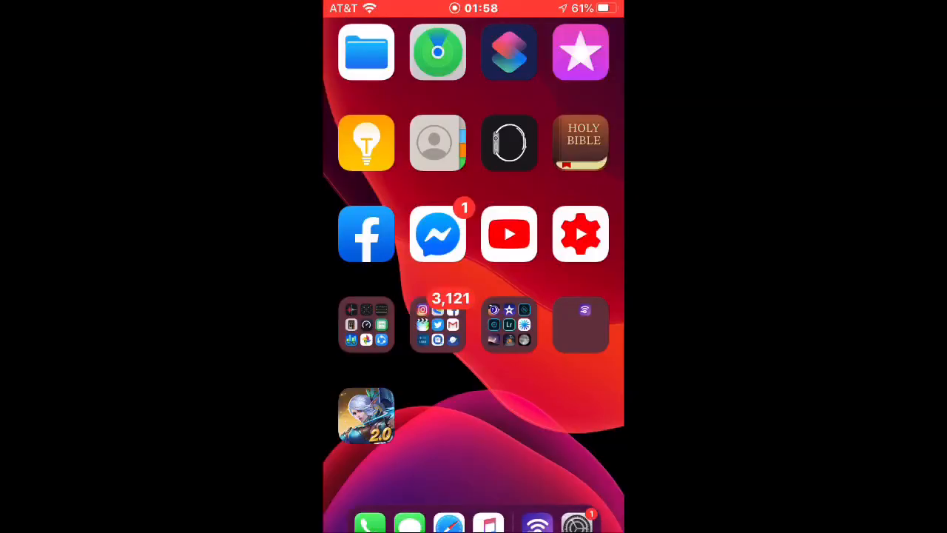
- Swipe back to the first home screen page
{"action": "scroll", "scroll_direction": "left", "scroll_amount": 3}
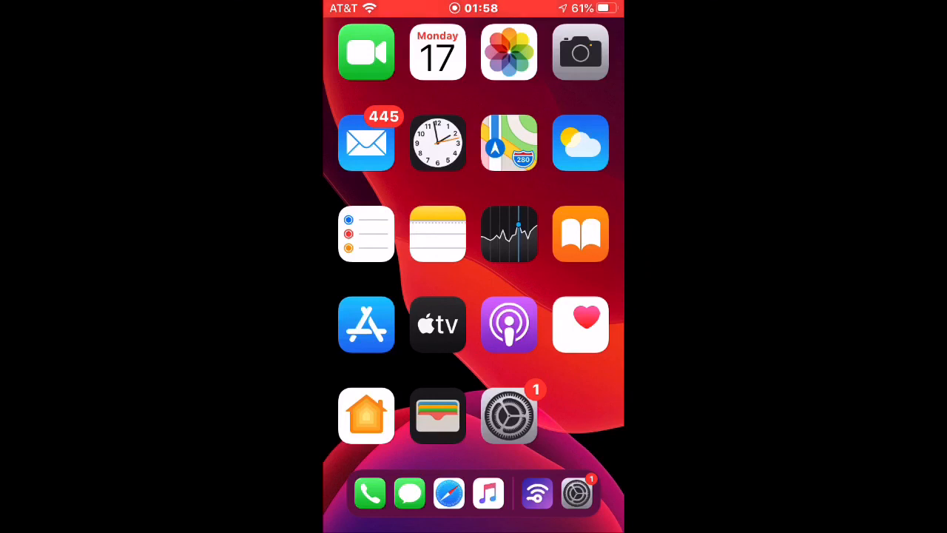